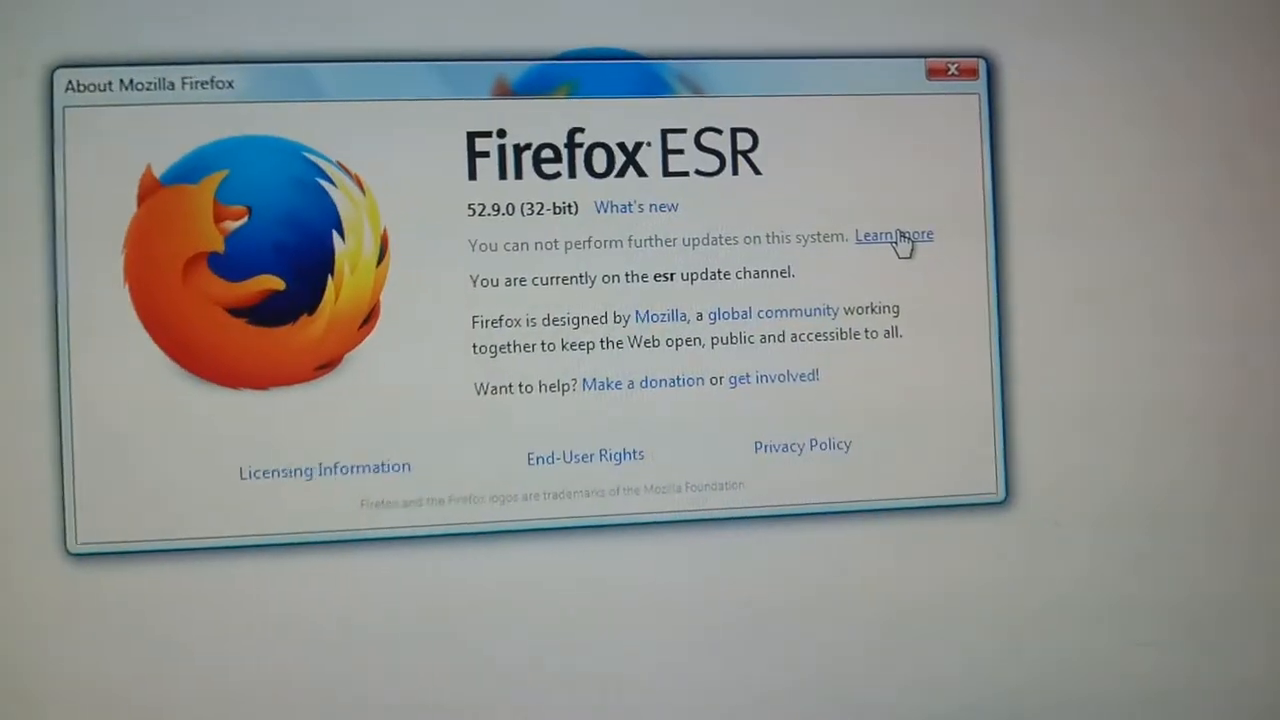
Check the Firefox version (52.9.0 ESR) and follow Learn more.
{"action": "left_click", "coordinate": [951, 69]}
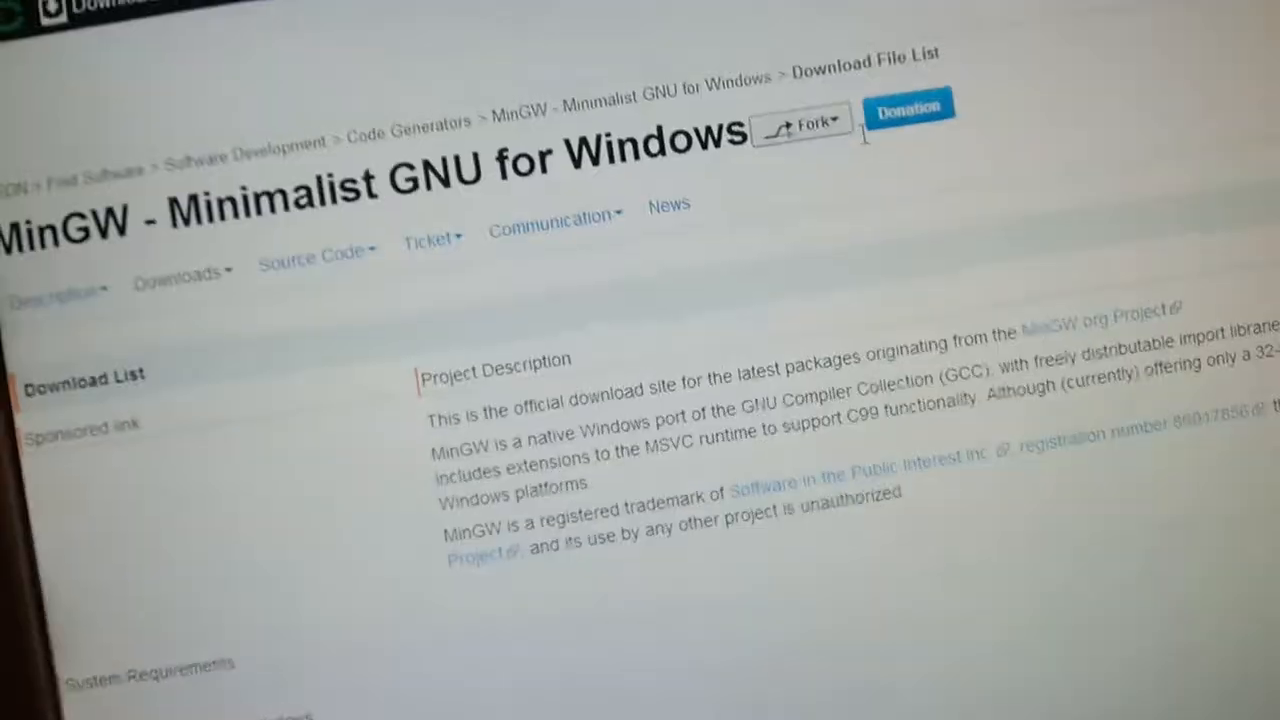
Scroll the OSDN MinGW download list to locate mingw-get-setup.exe.
{"action": "scroll", "scroll_direction": "down", "scroll_amount": 3}
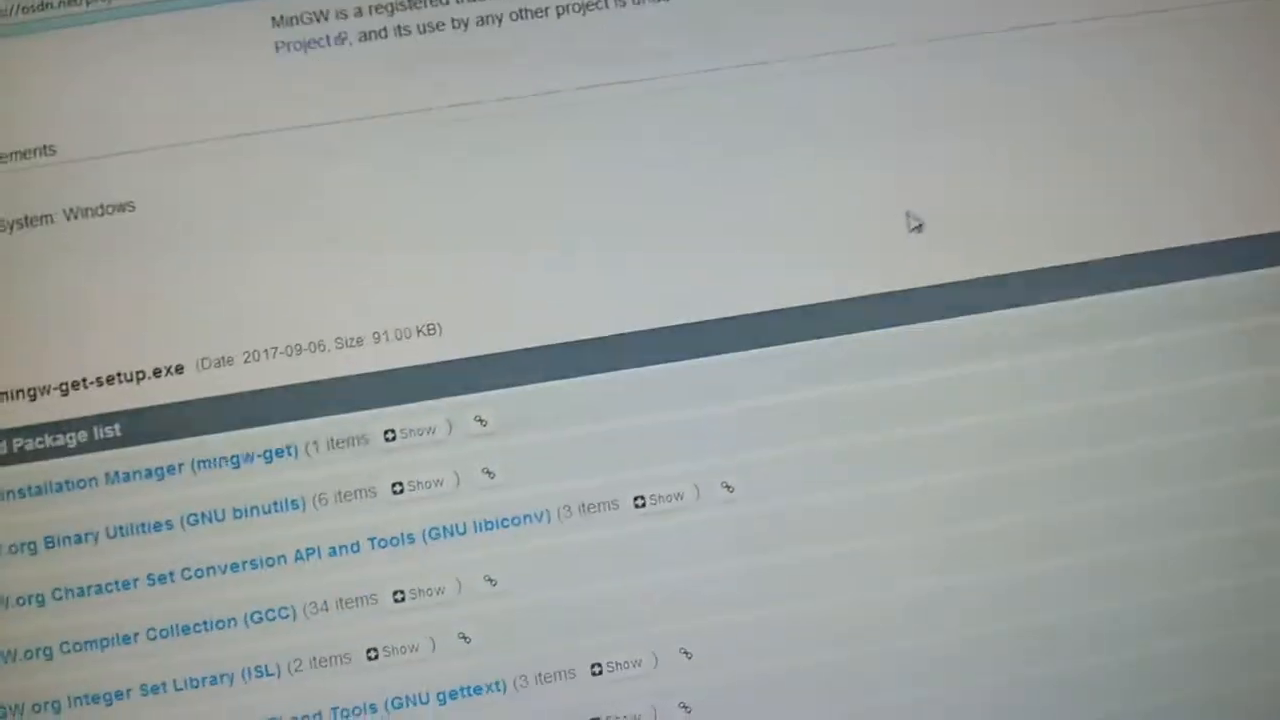
{"action": "scroll", "scroll_direction": "up", "scroll_amount": 3}
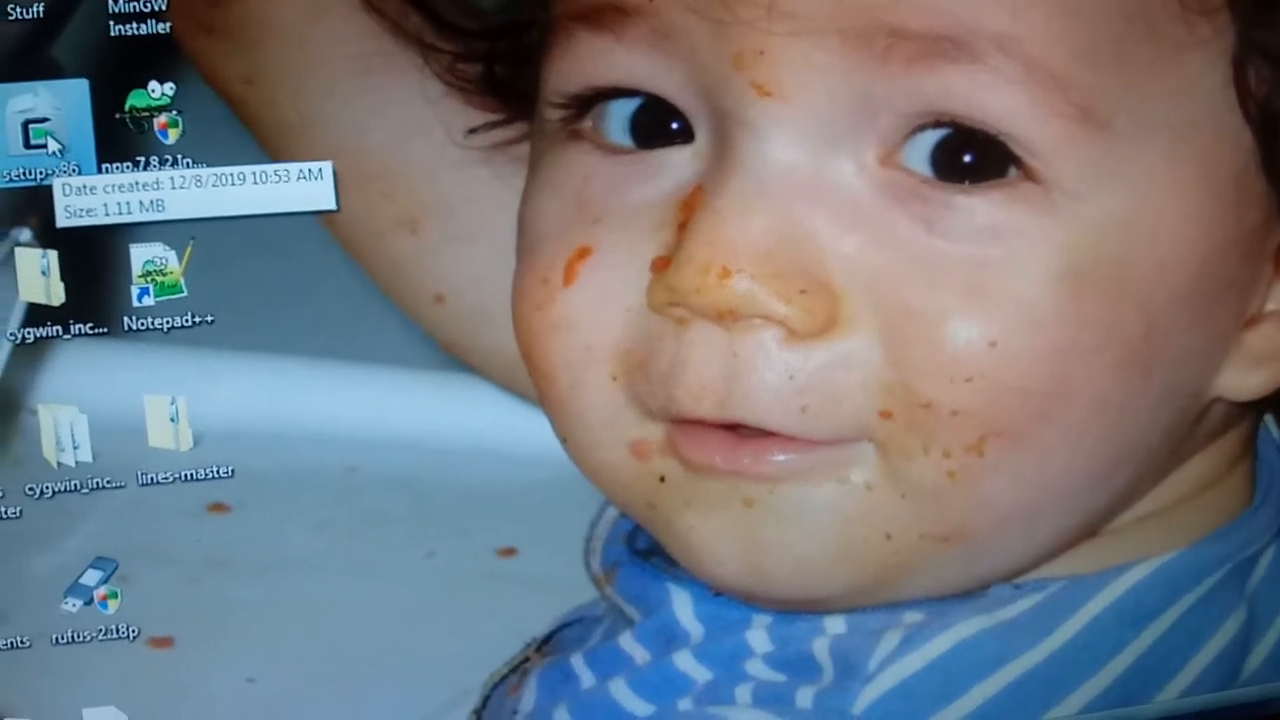
Launch the downloaded mingw-get-setup.exe from the desktop.
{"action": "right_click", "coordinate": [400, 330]}
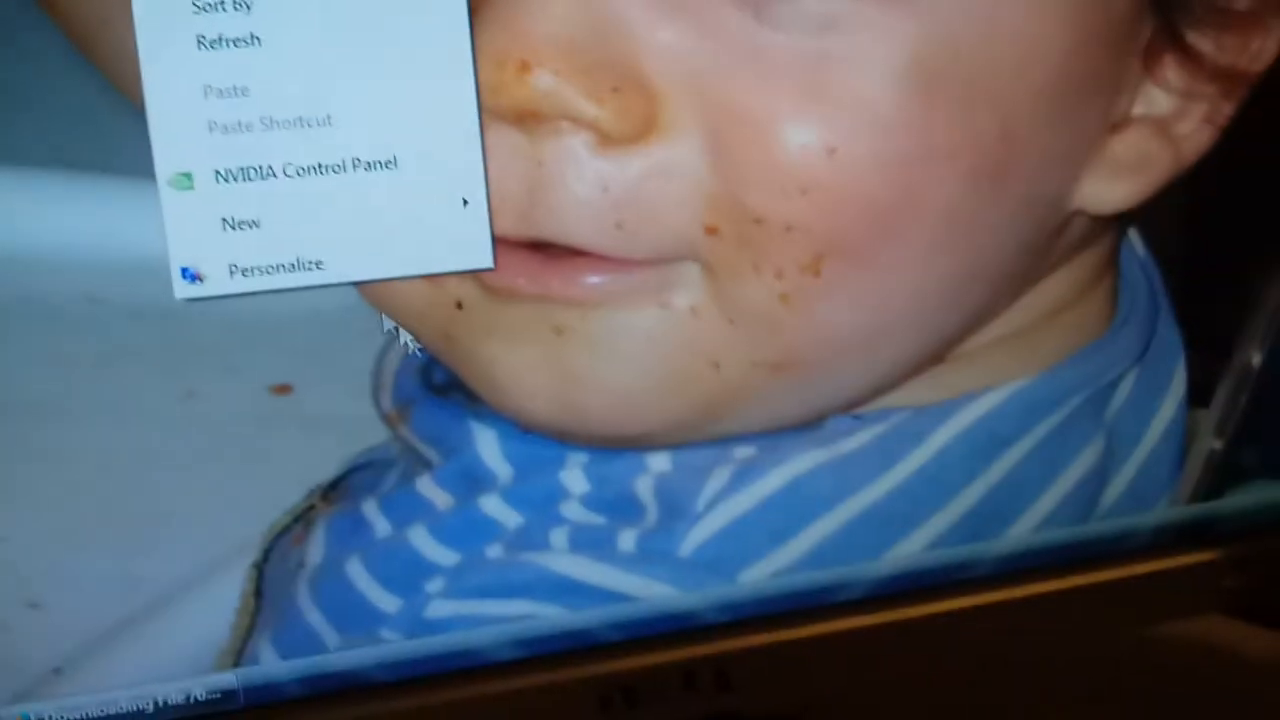
{"action": "left_click", "coordinate": [274, 265]}
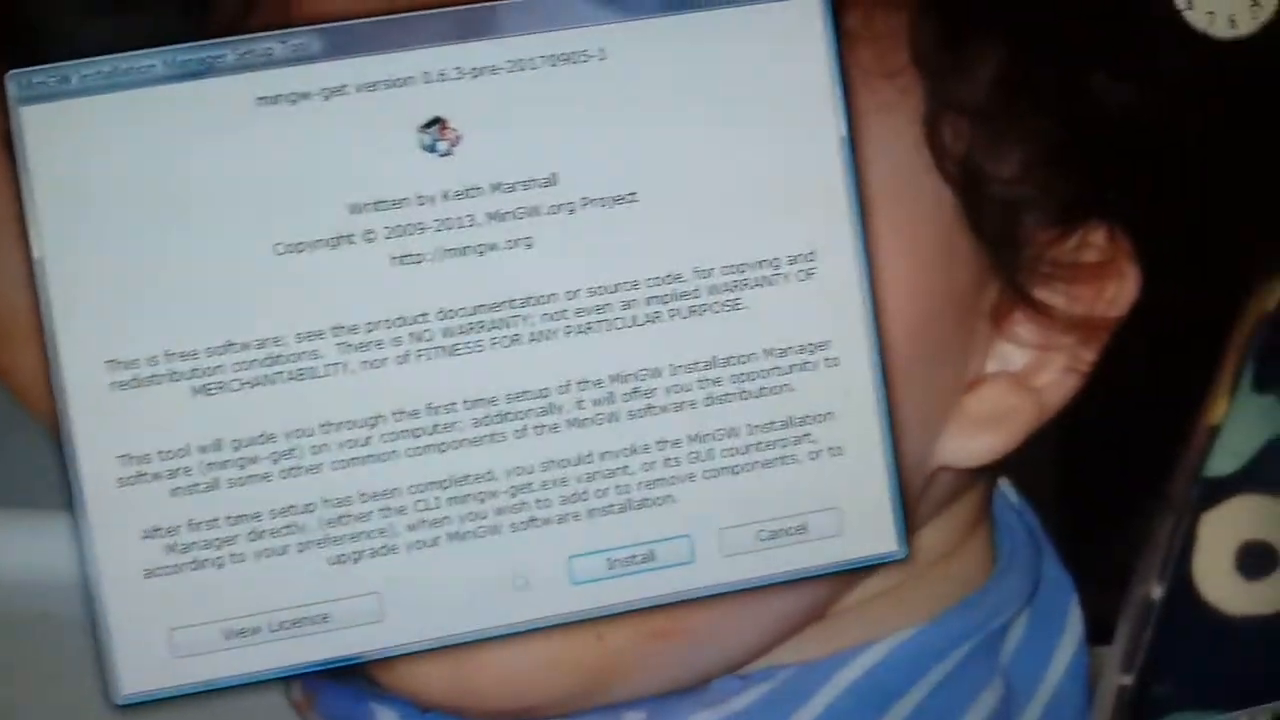
Accept the C:\MinGW installation preferences and answer the 'Already Installed' dialog.
{"action": "left_click", "coordinate": [629, 553]}
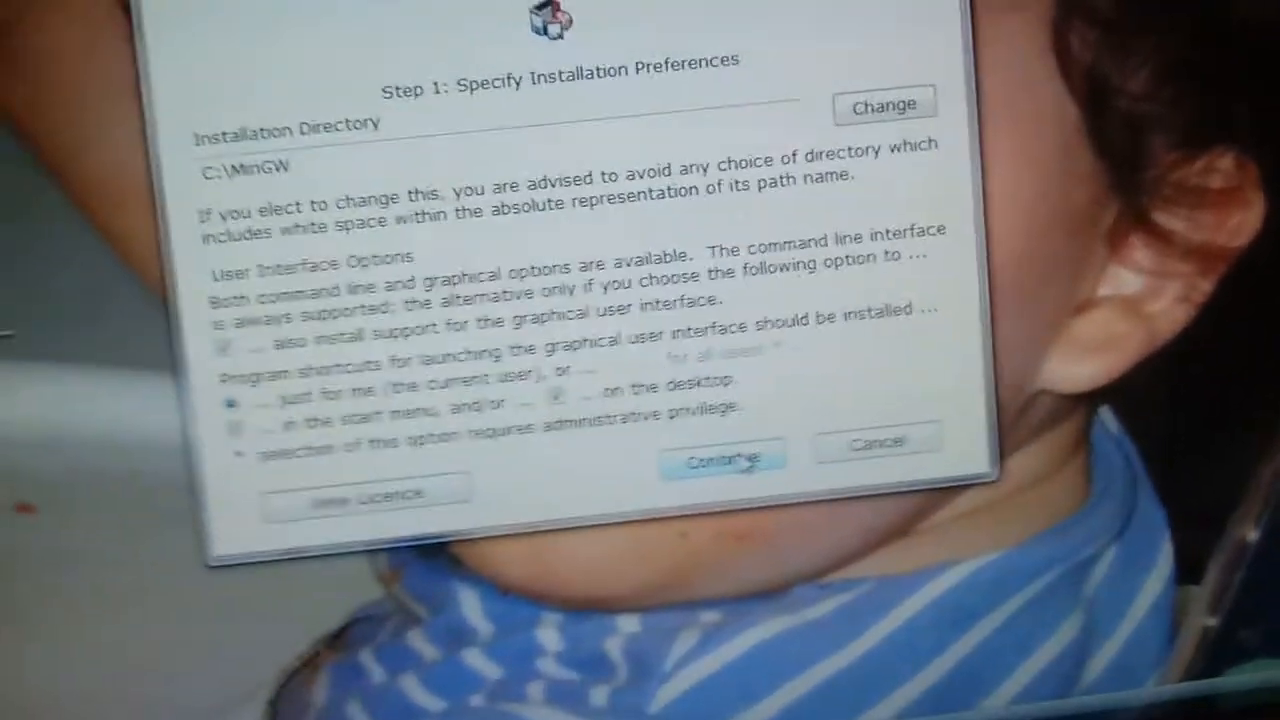
{"action": "left_click", "coordinate": [722, 460]}
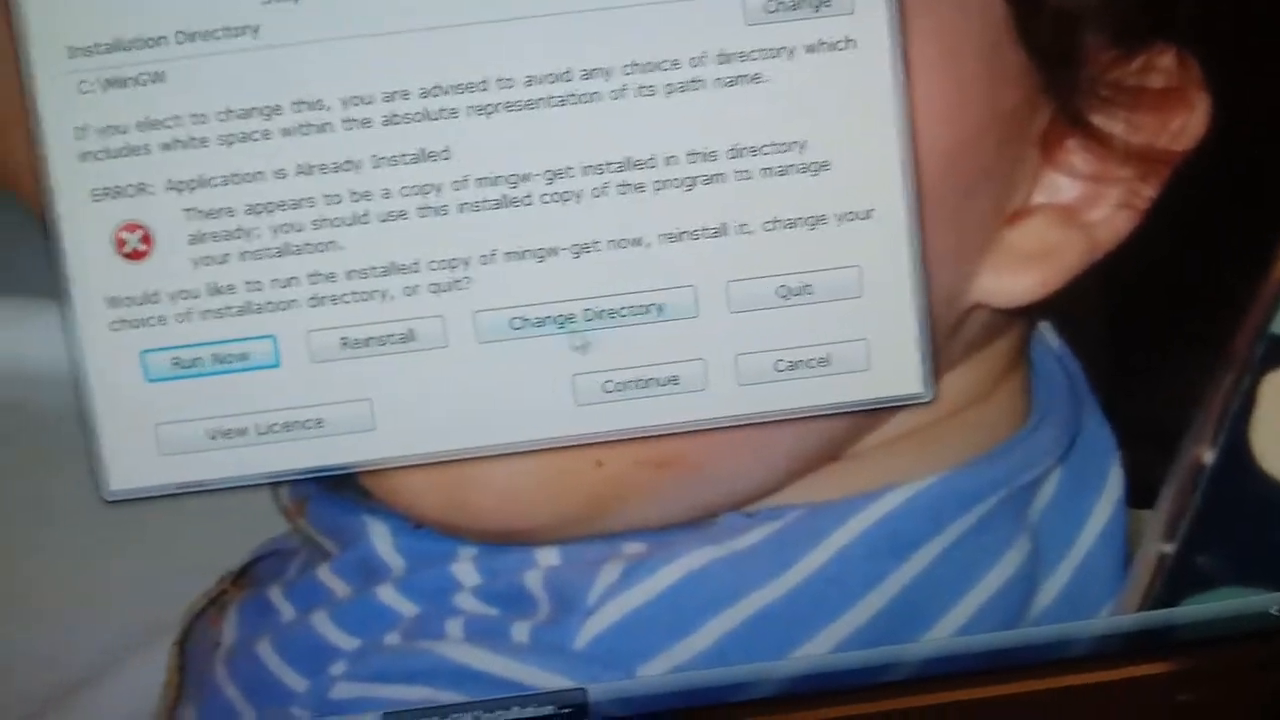
{"action": "left_click", "coordinate": [211, 352]}
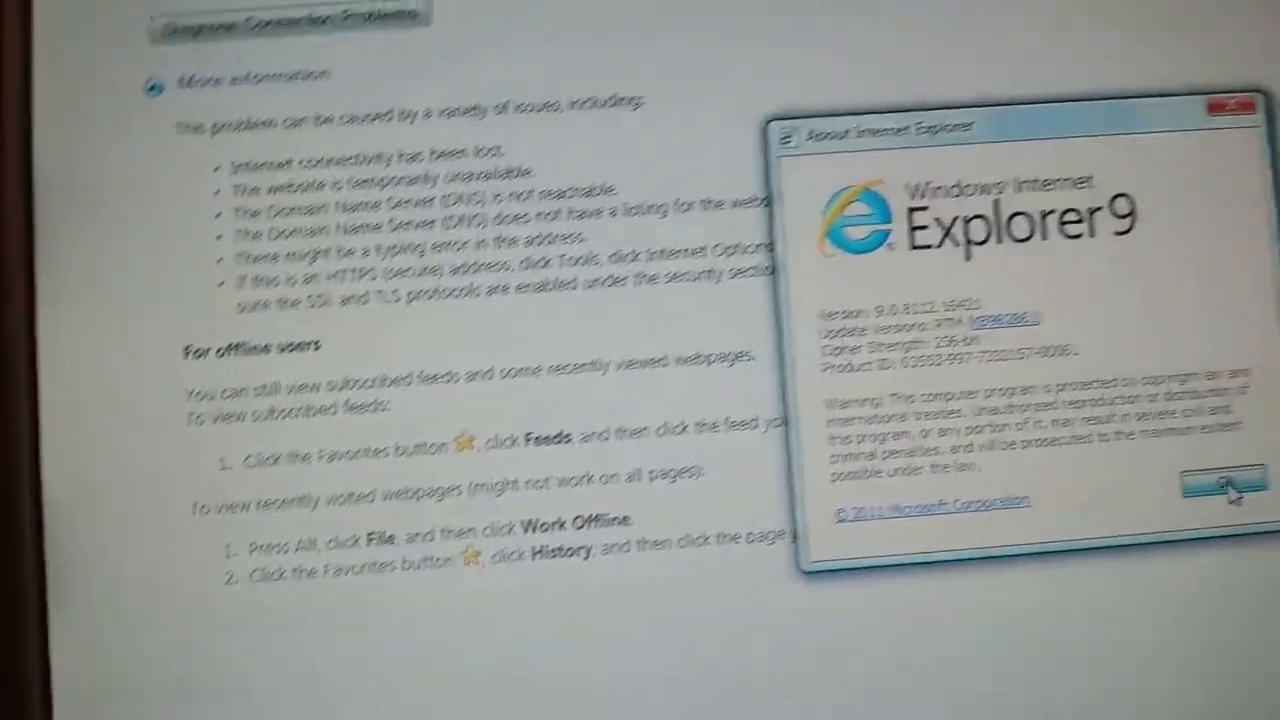
{"action": "left_click", "coordinate": [1210, 490]}
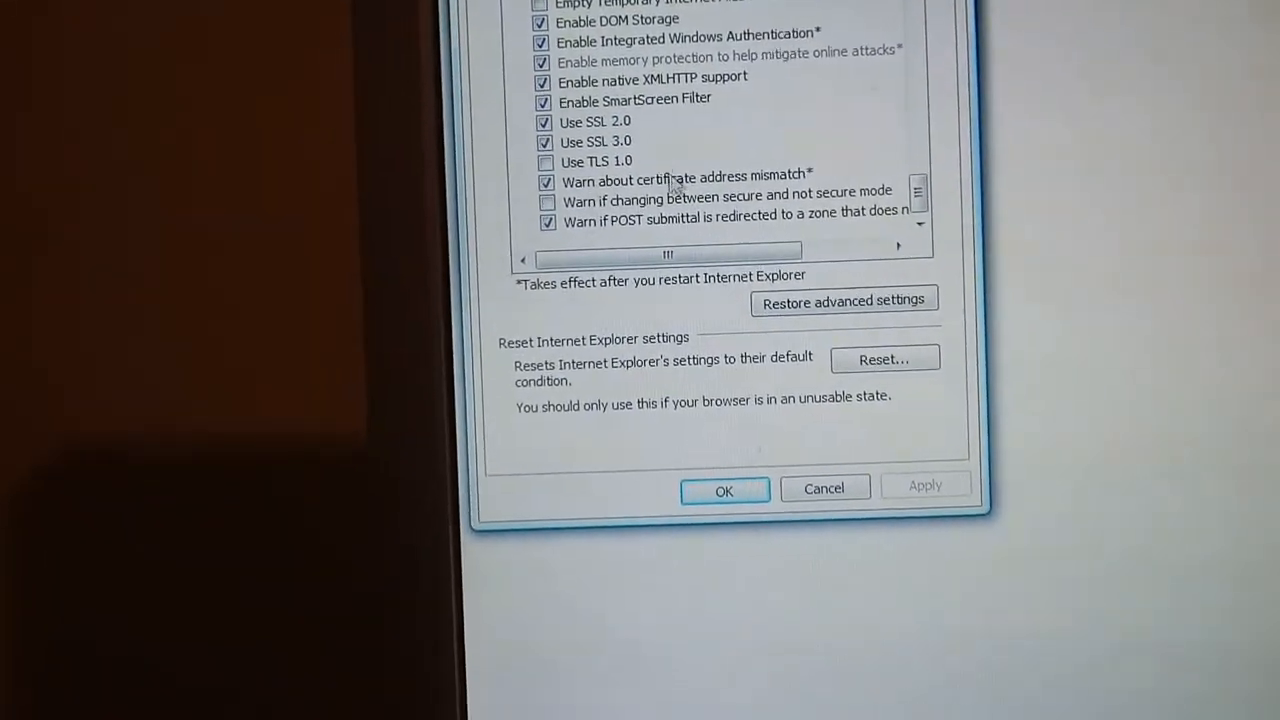
Enable TLS 1.0 in Internet Explorer 9's advanced settings.
{"action": "left_click", "coordinate": [724, 490]}
{"action": "type", "text": "go"}
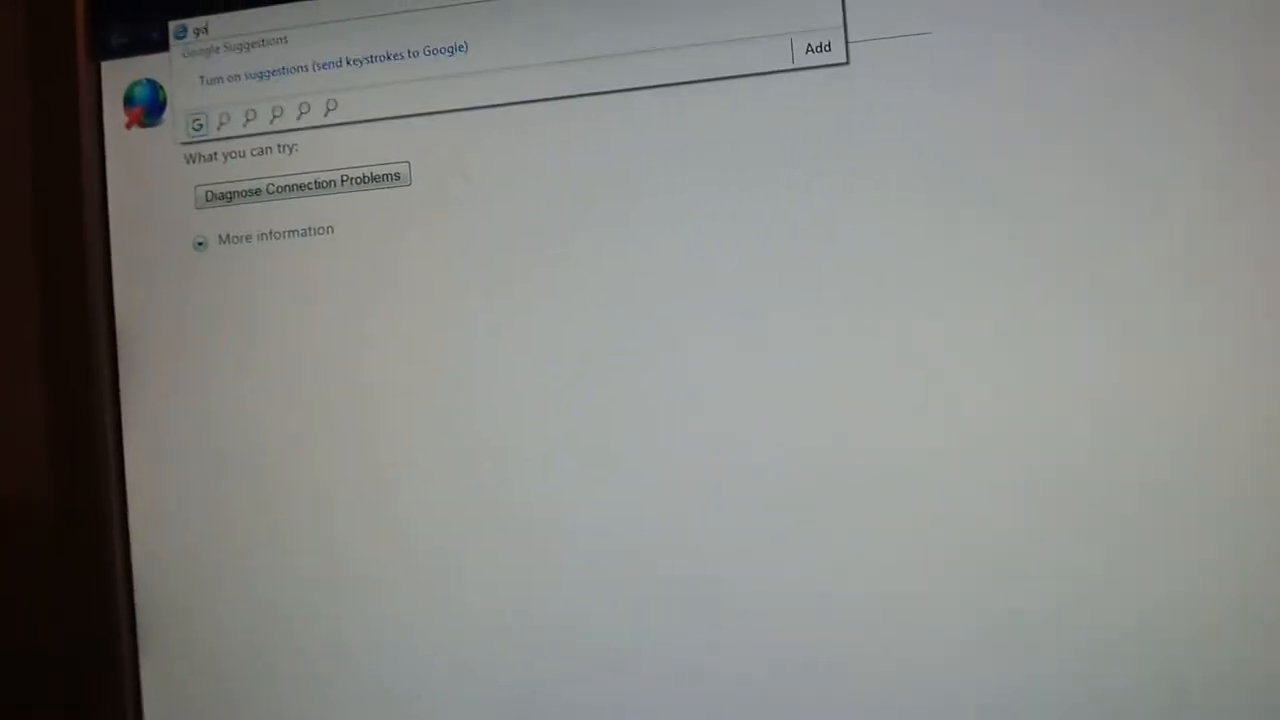